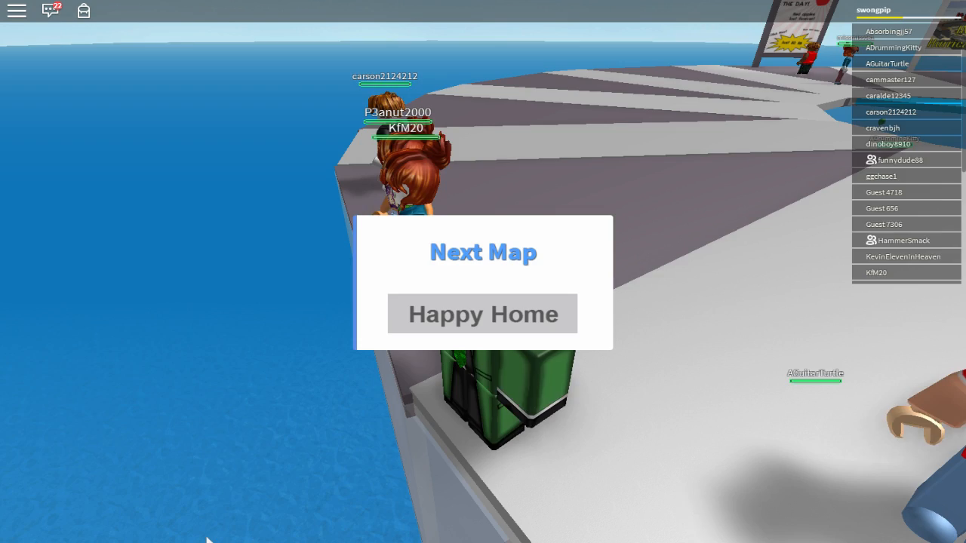
{"action": "left_click", "coordinate": [483, 314]}
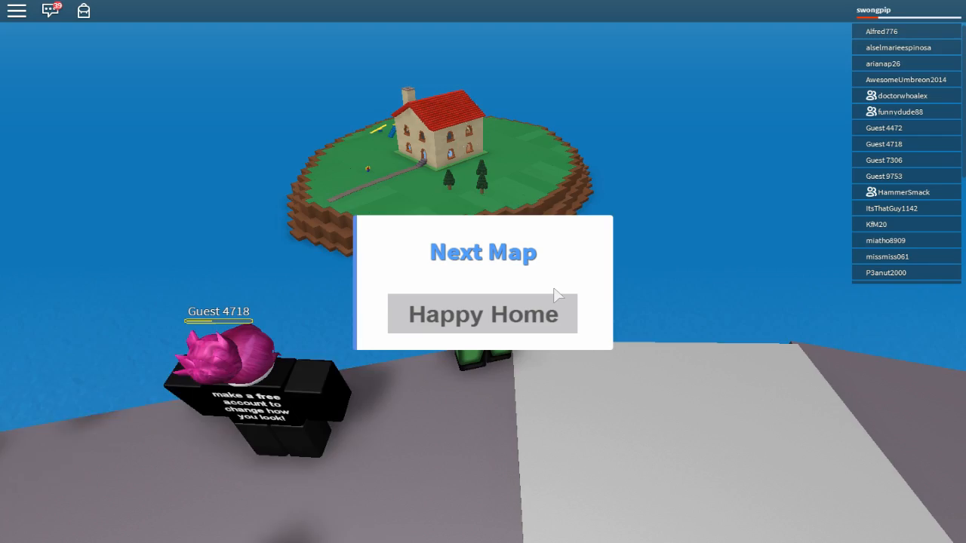
{"action": "left_click", "coordinate": [483, 314]}
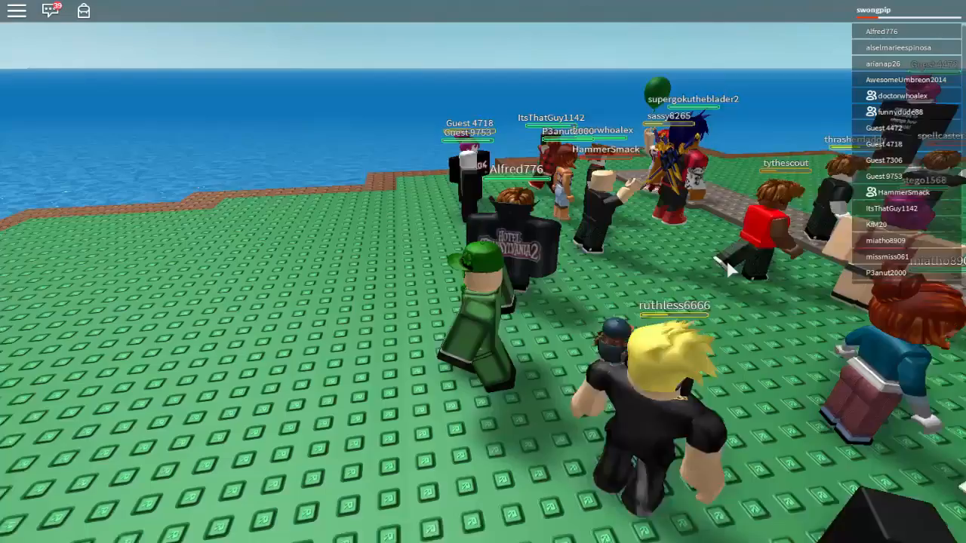